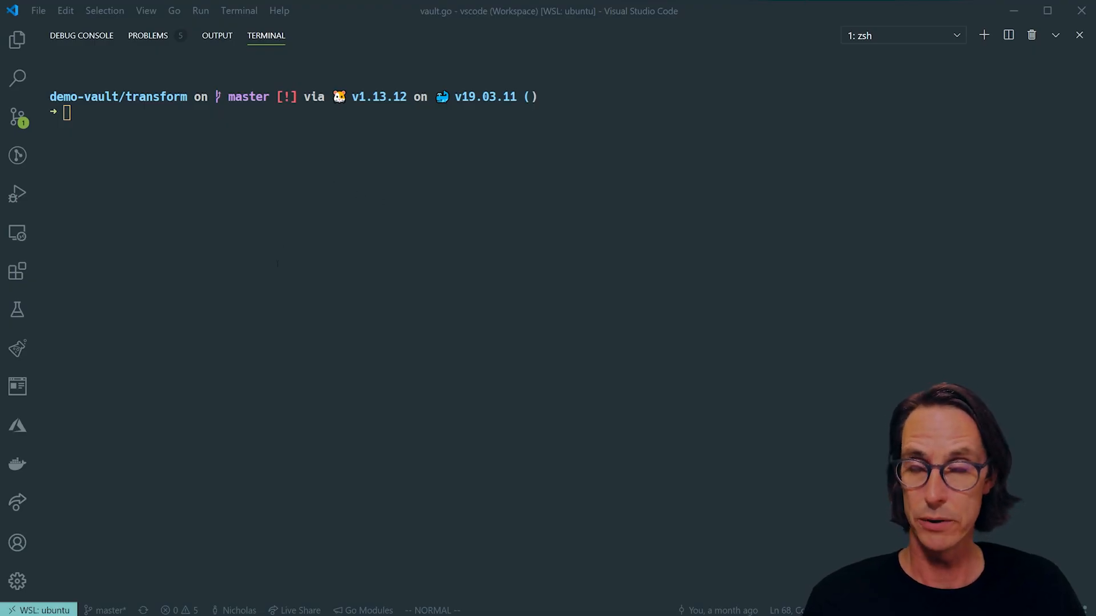
# Step: Enable Vault's transform secrets engine from the integrated terminal
pyautogui.write('vault secrets enable transform')
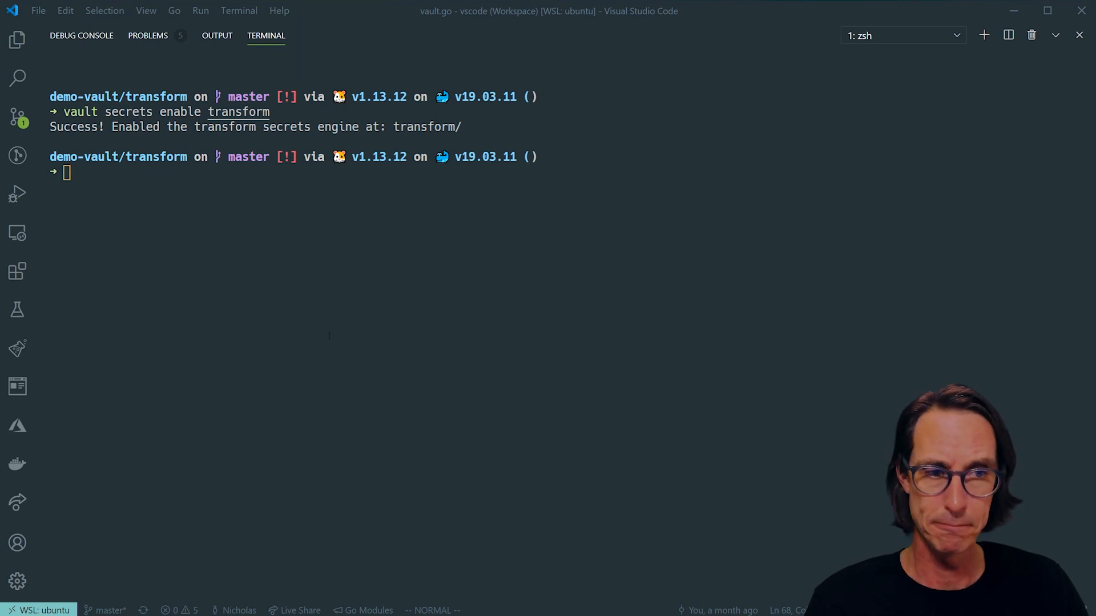
pyautogui.write('vault write transform/role/payments transformations=ccn-fpe')
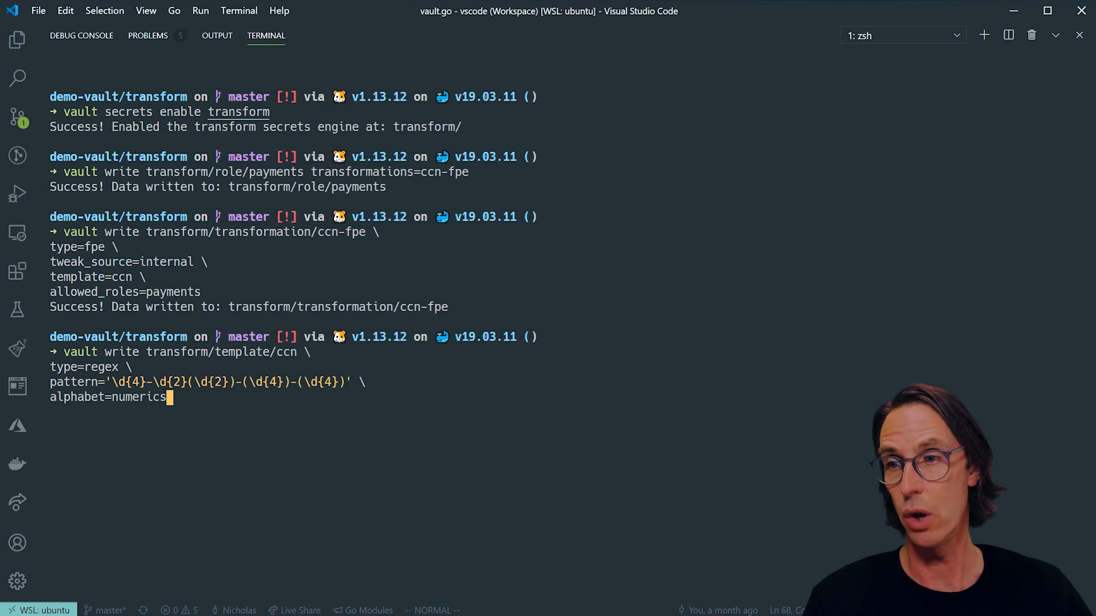
# Step: Highlight the first four-digit group in the ccn template's regex pattern
pyautogui.doubleClick(220, 352)
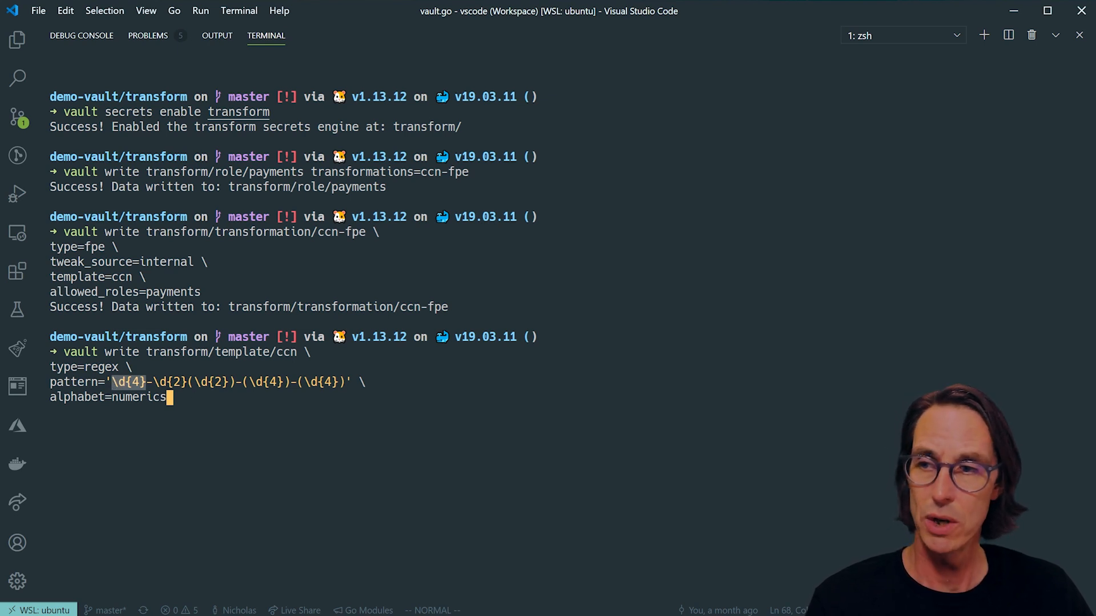
pyautogui.moveTo(128, 381)
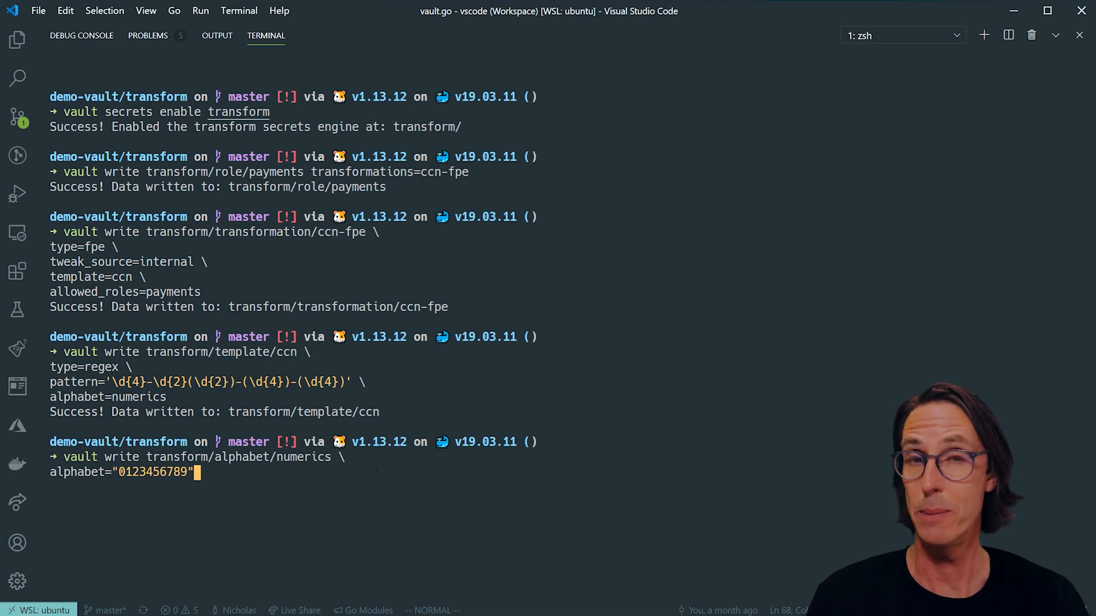
pyautogui.doubleClick(237, 456)
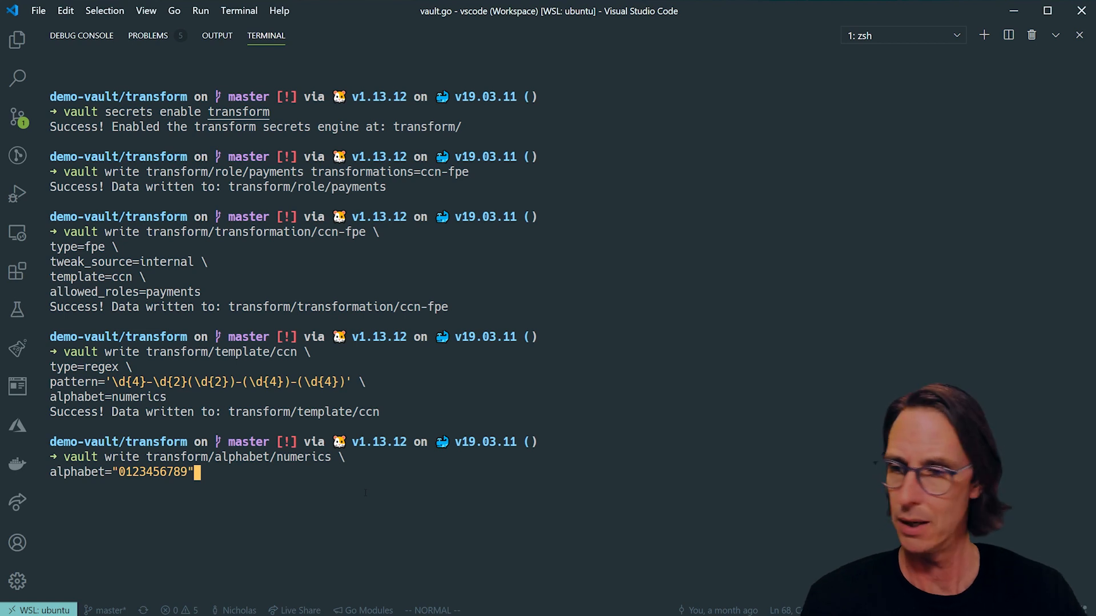
pyautogui.press('Enter')
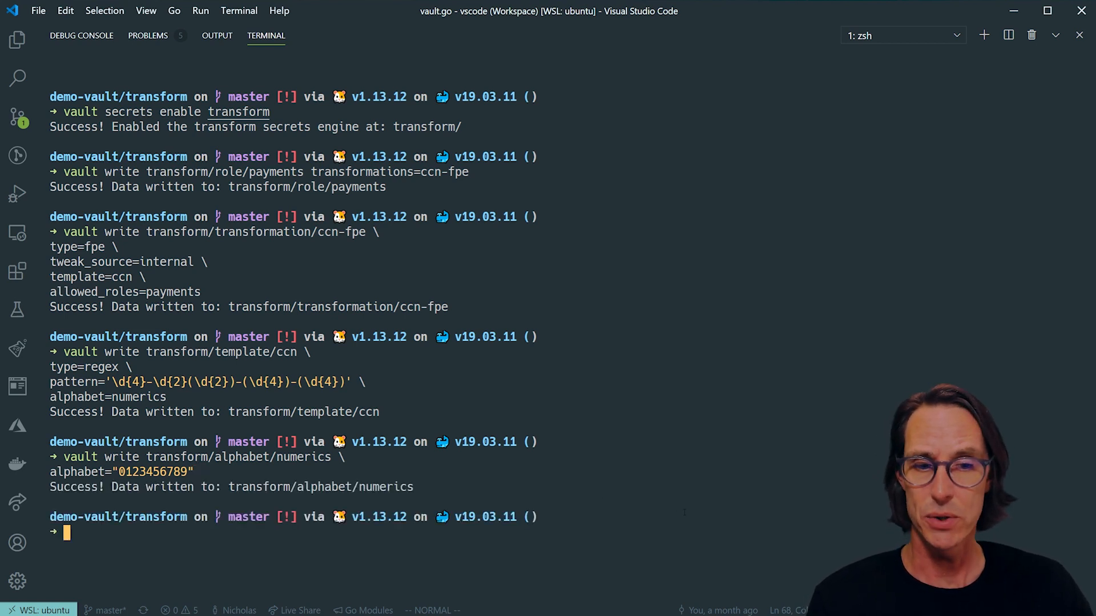
pyautogui.write('clear')
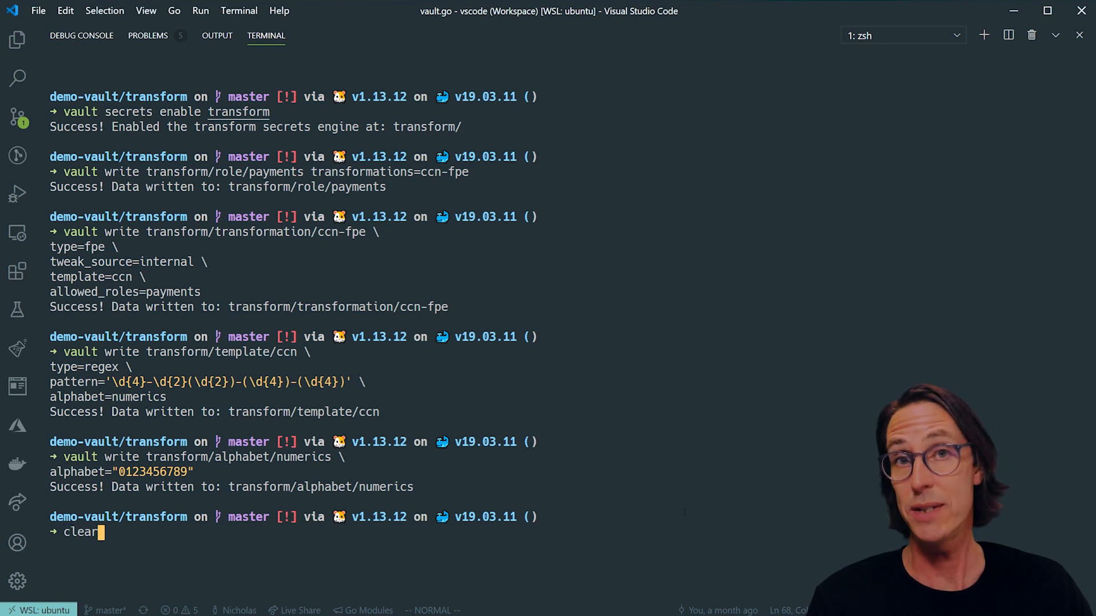
pyautogui.press('Enter')
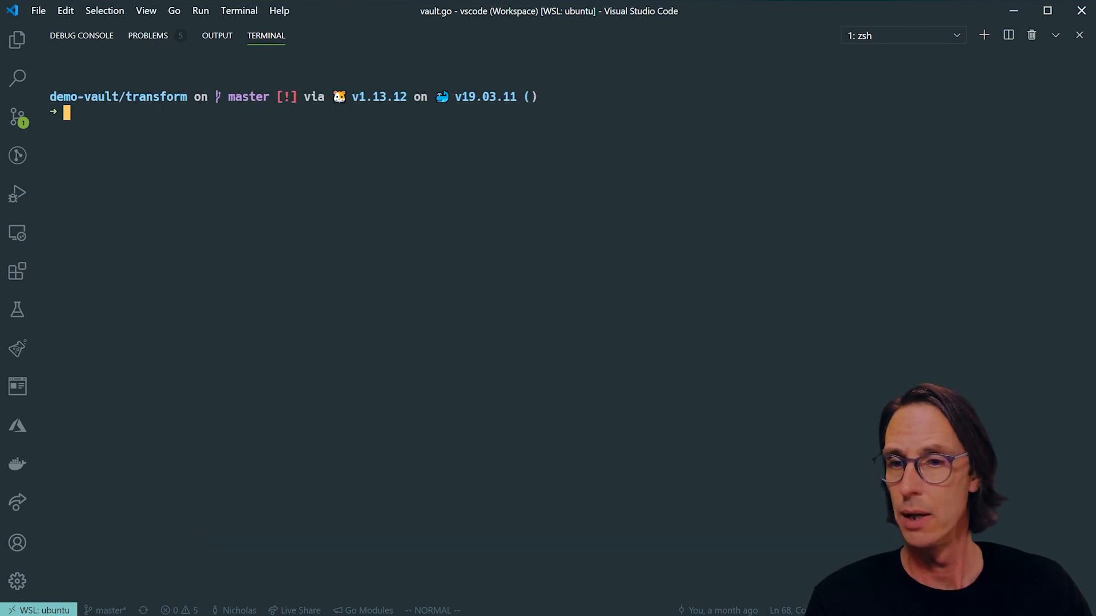
pyautogui.write('vault write transform/encode/payments value=1111-2222-3333-4444')
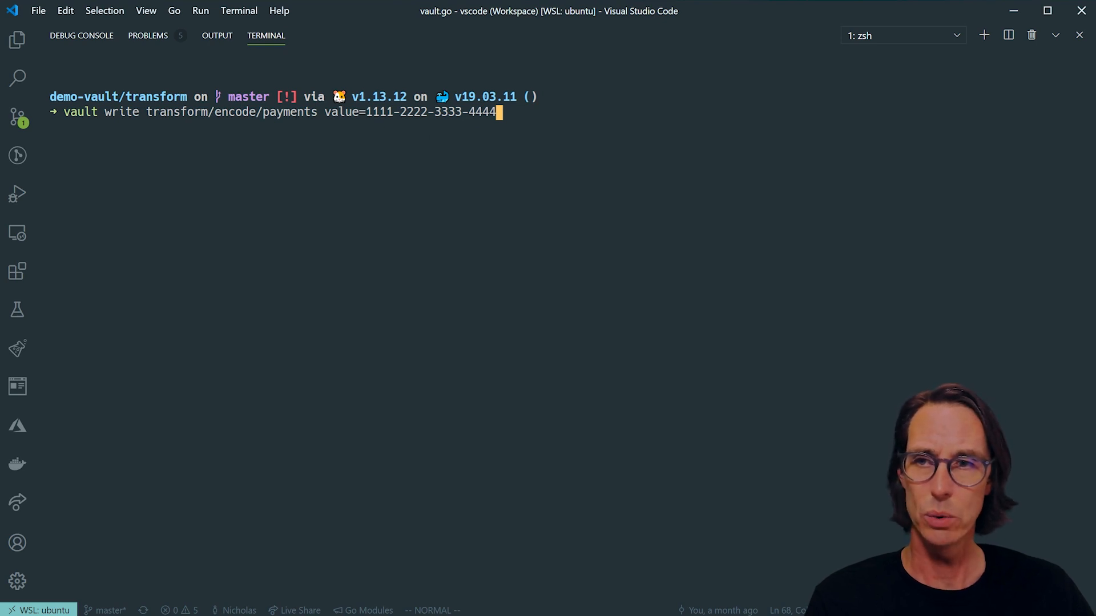
pyautogui.doubleClick(232, 111)
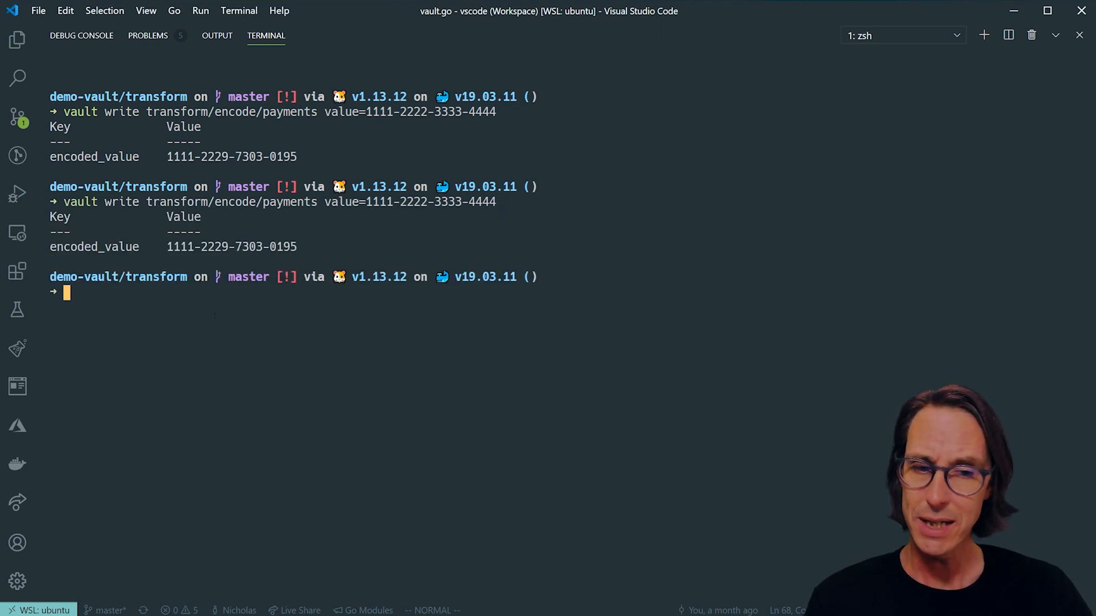
pyautogui.write('vault write transform/decode/payments value=')
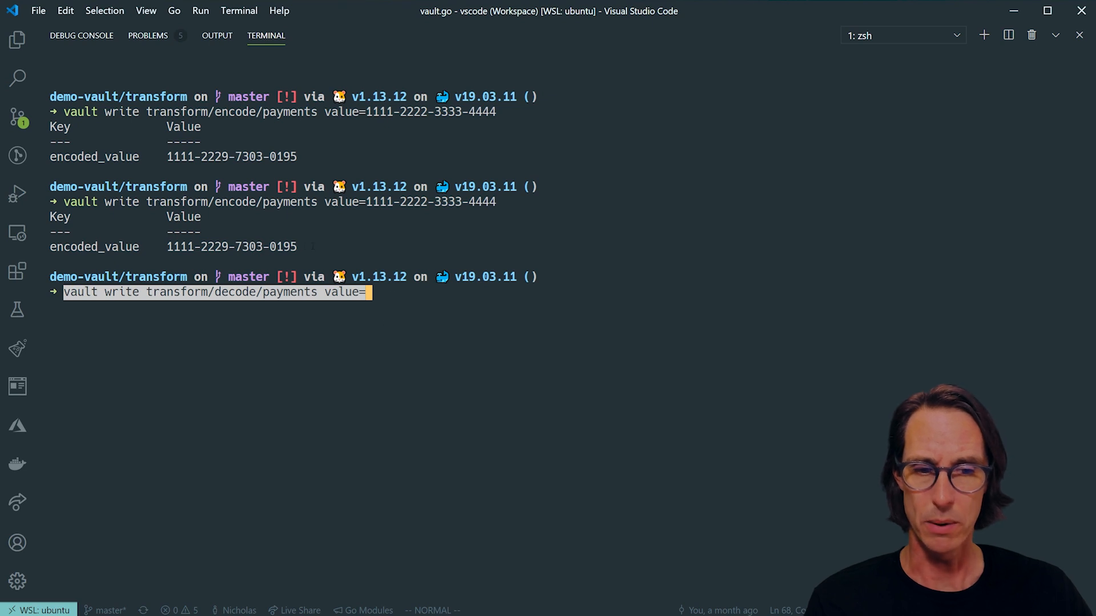
pyautogui.moveTo(230, 246)
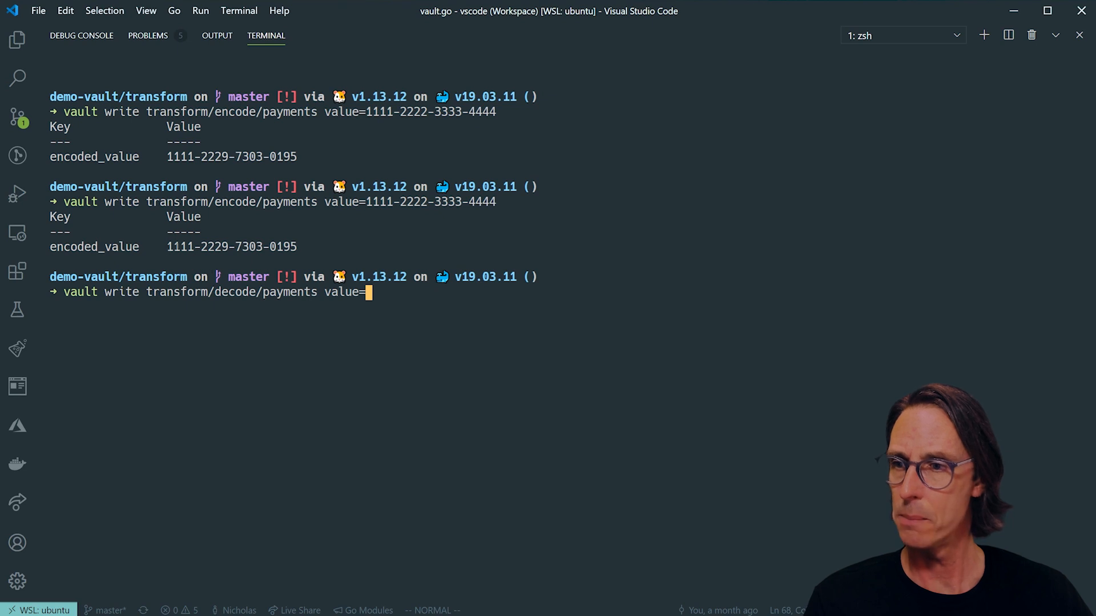
pyautogui.doubleClick(231, 246)
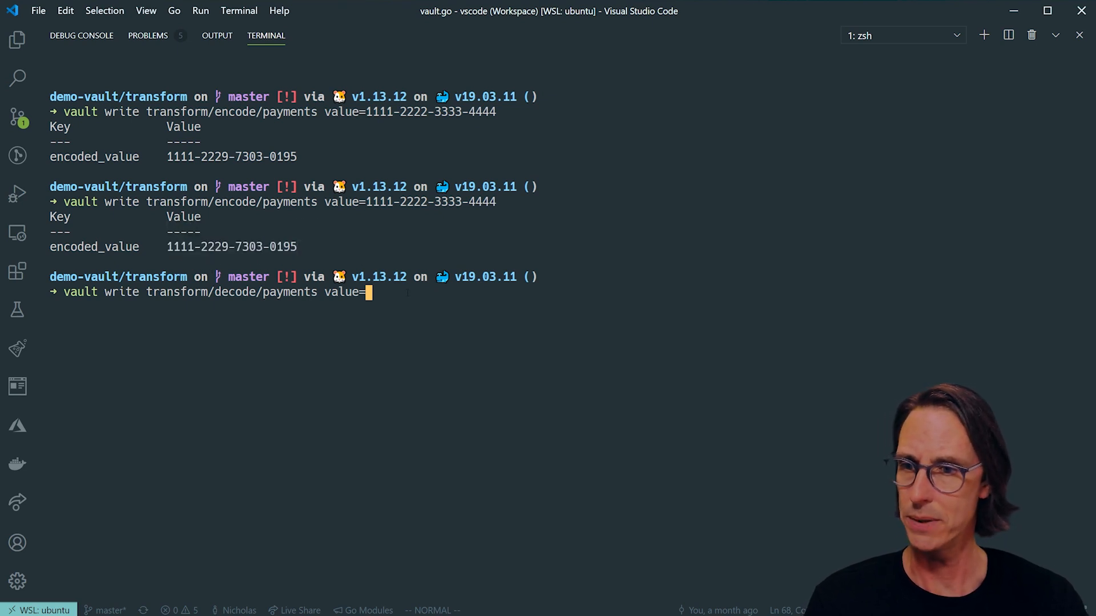
pyautogui.write('1111-2229-7303-0195')
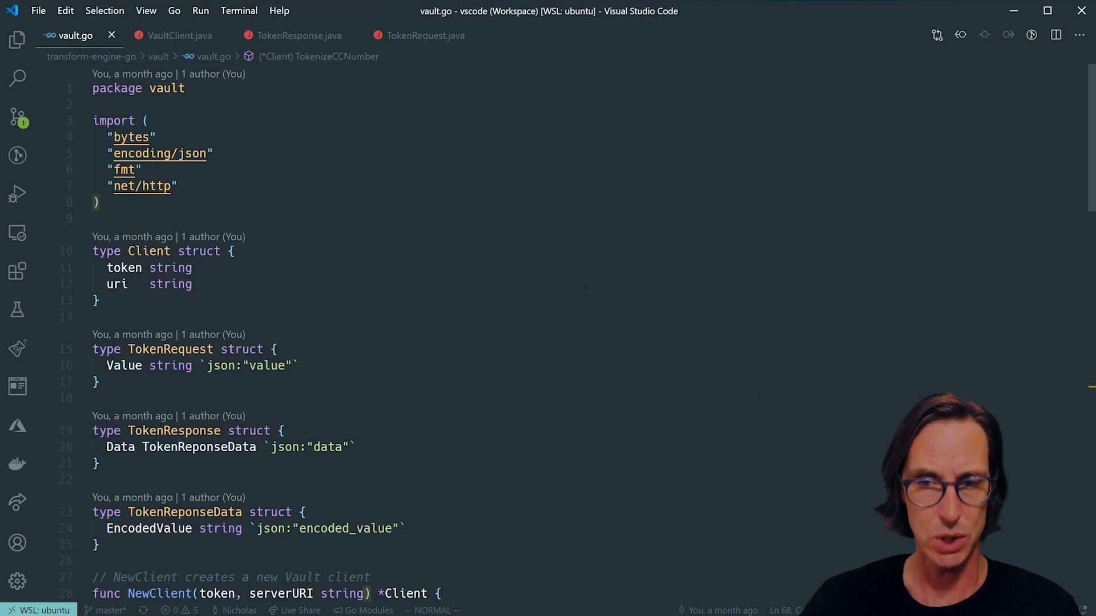
# Step: Switch to VaultClient.java to view the Java Vault client's imports and class start
pyautogui.click(179, 35)
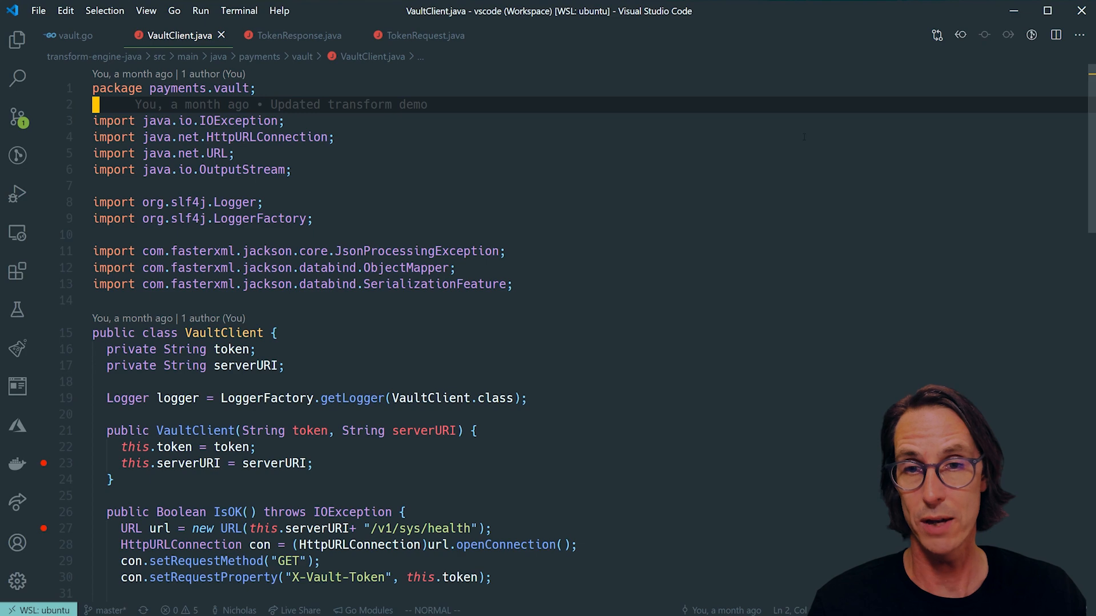
pyautogui.scroll(-3)
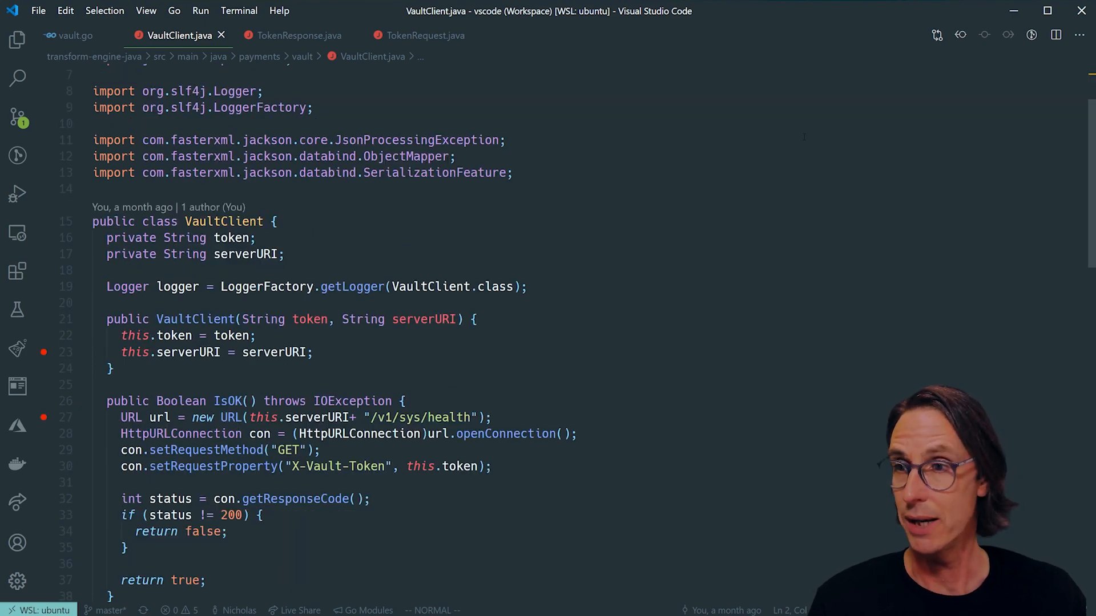
pyautogui.click(231, 237)
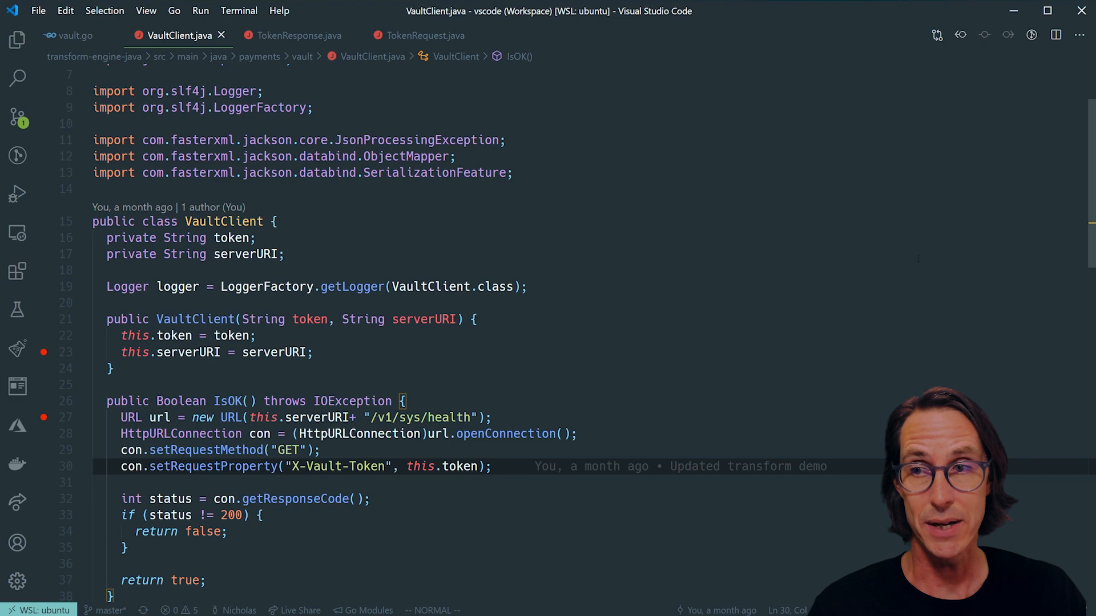
pyautogui.scroll(-3)
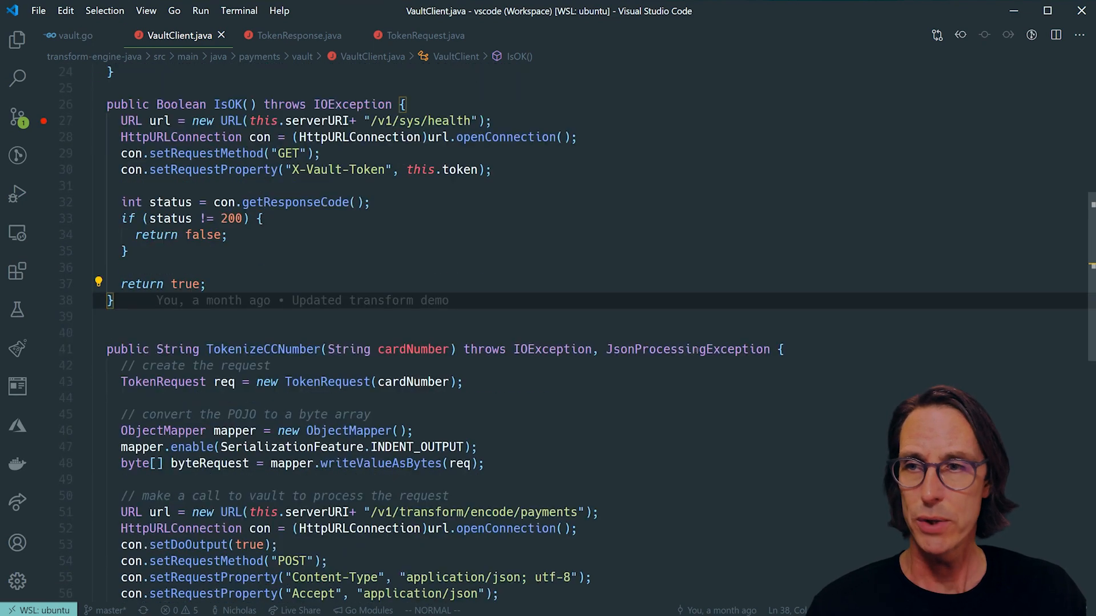
# Step: View TokenRequest.java with its value field, constructor, setter and getter
pyautogui.scroll(-3)
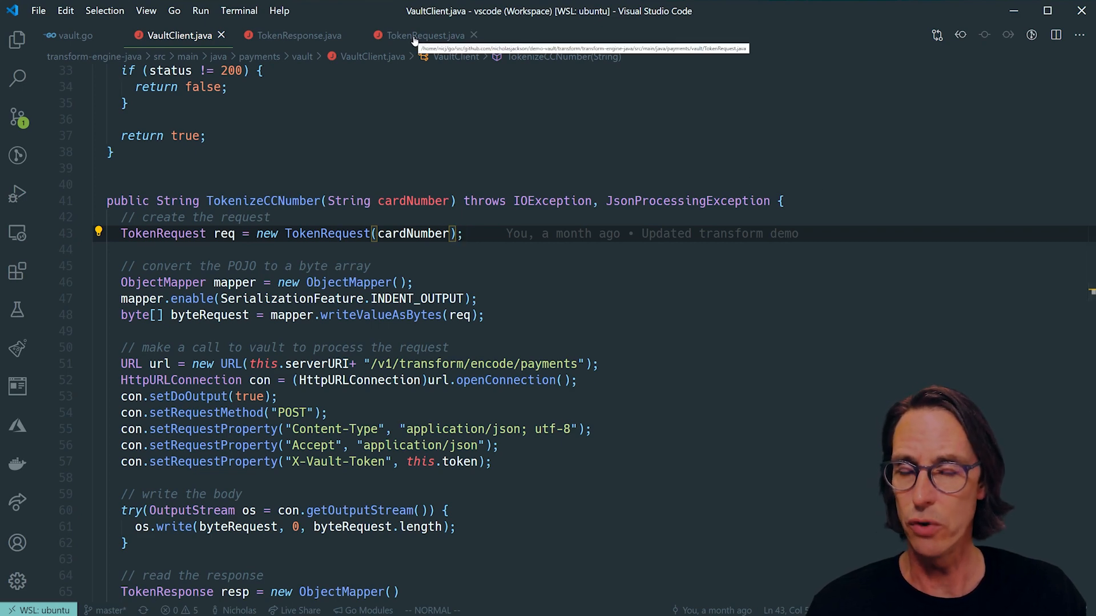
pyautogui.click(423, 35)
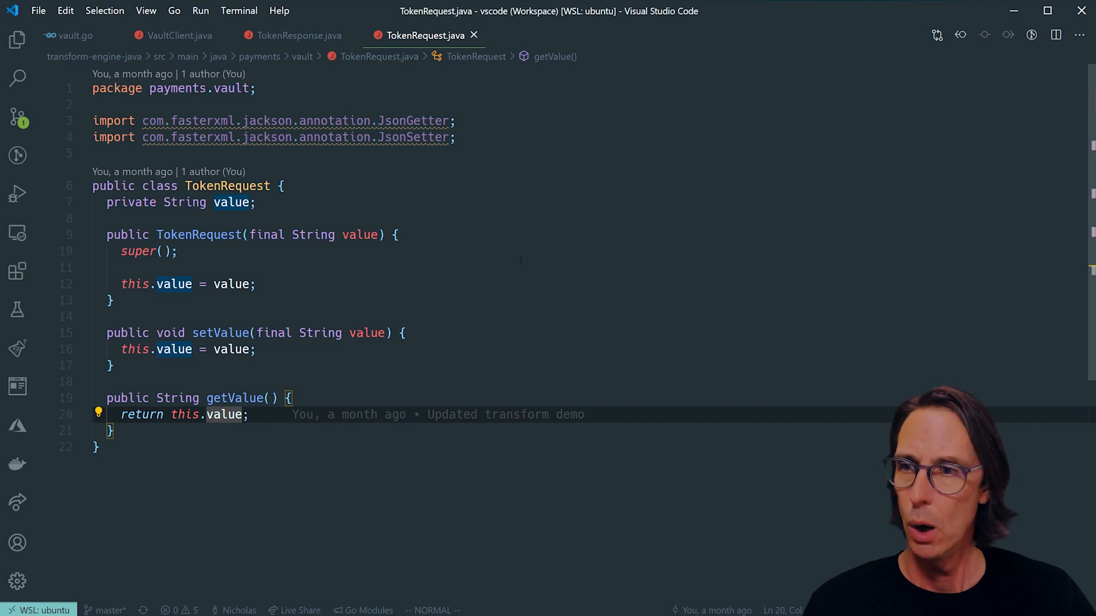
# Step: Return to VaultClient.java and view the end of TokenizeCCNumber returning the encoded value
pyautogui.click(179, 36)
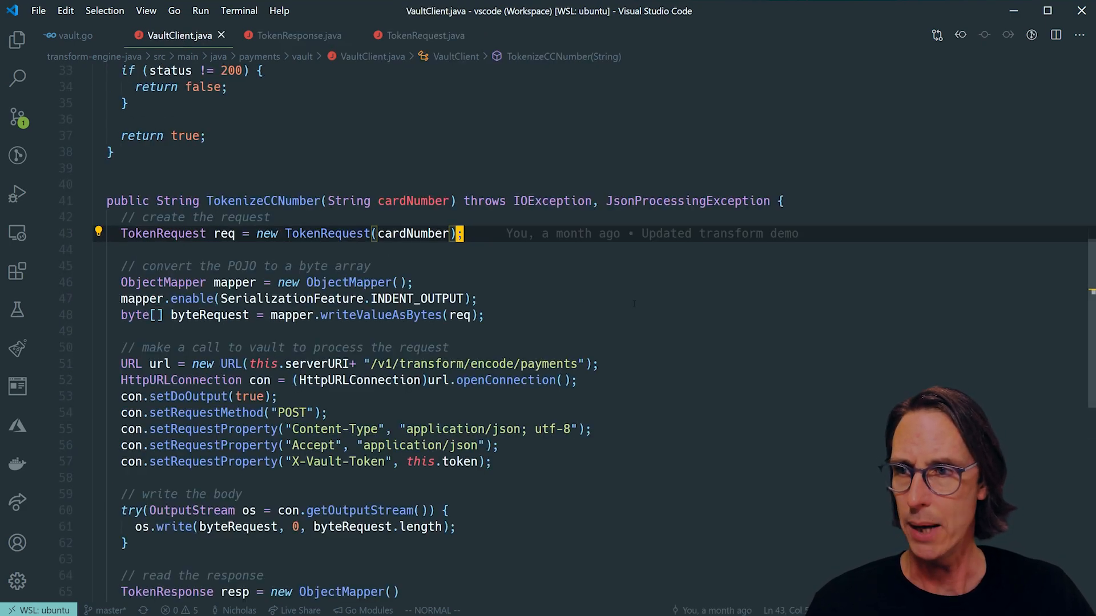
pyautogui.scroll(-3)
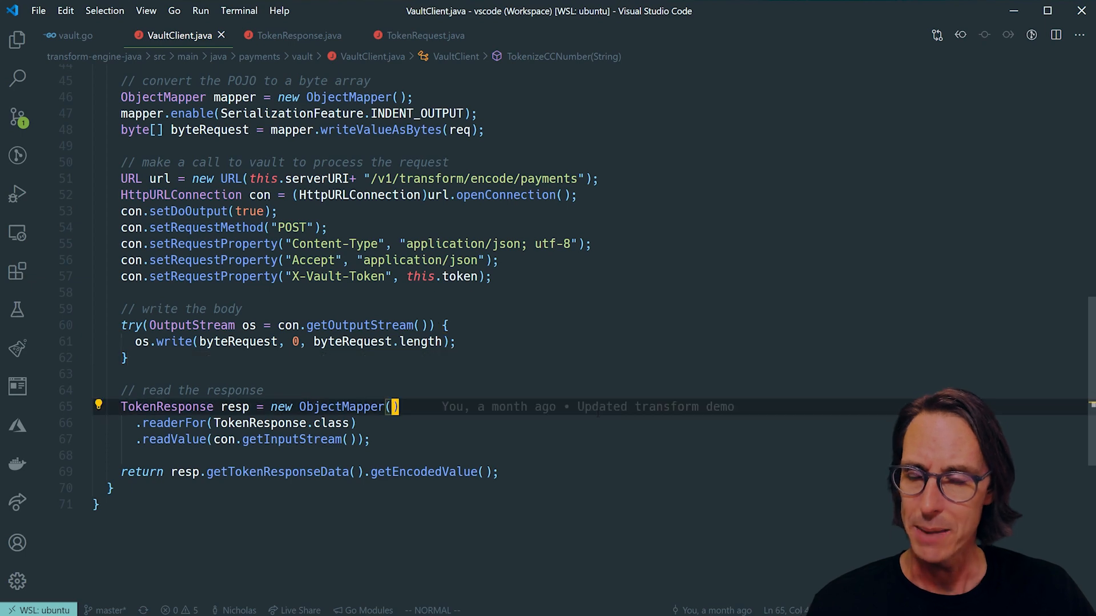
pyautogui.moveTo(297, 35)
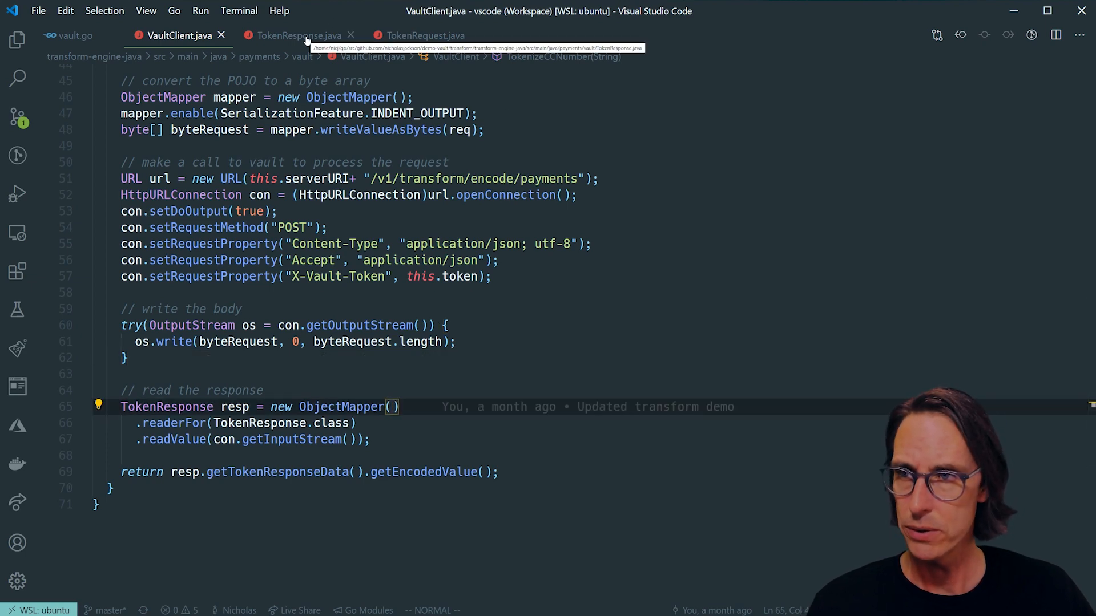
# Step: Review TokenResponse.java down to the nested TokenResponseData holding encodedValue
pyautogui.click(300, 36)
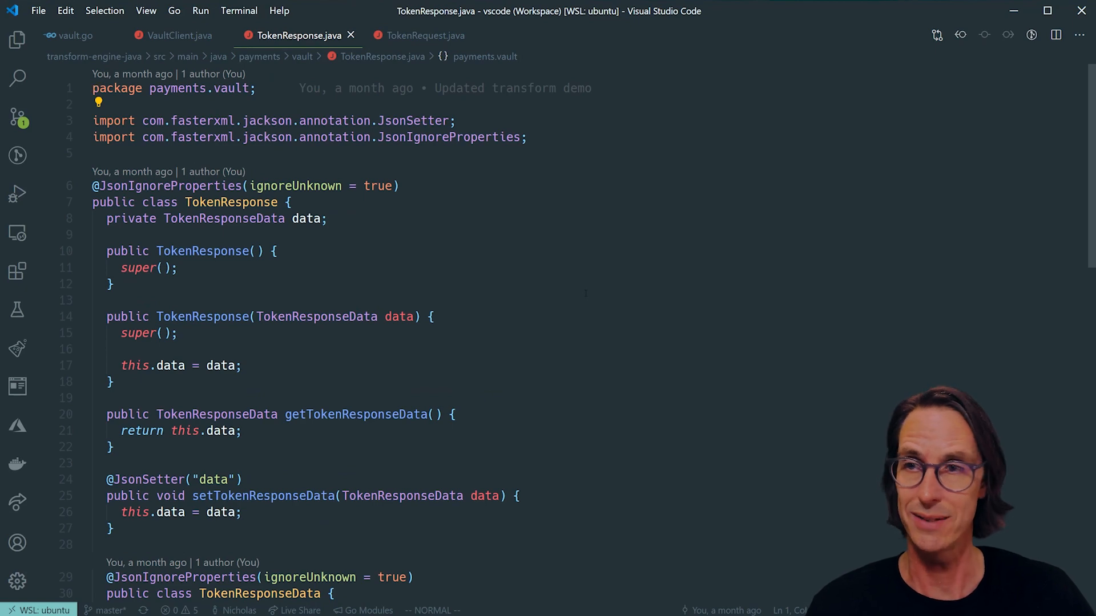
pyautogui.scroll(-3)
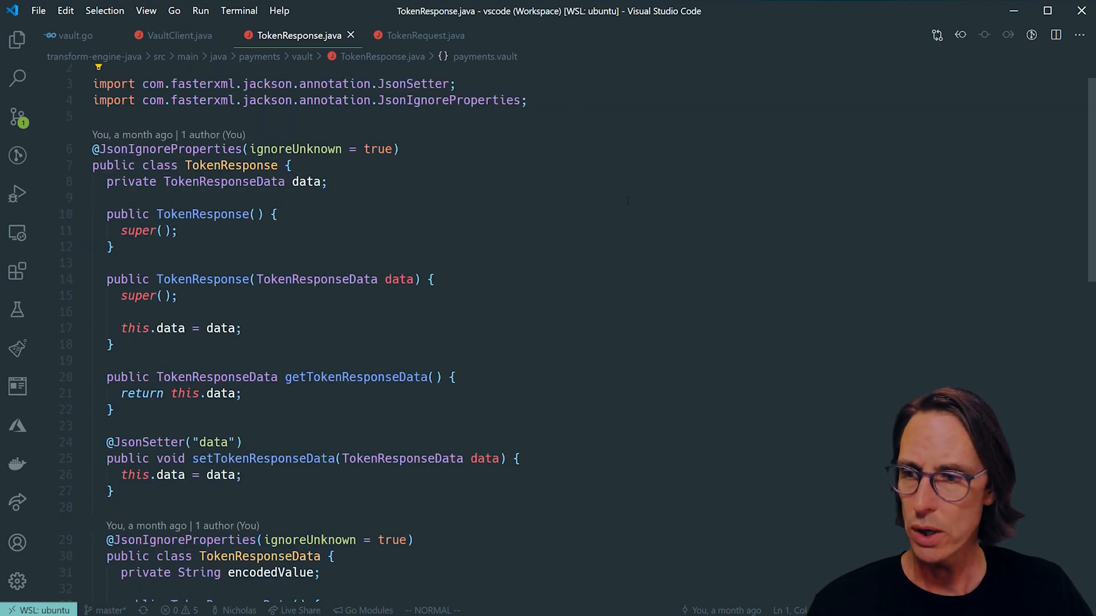
pyautogui.scroll(-3)
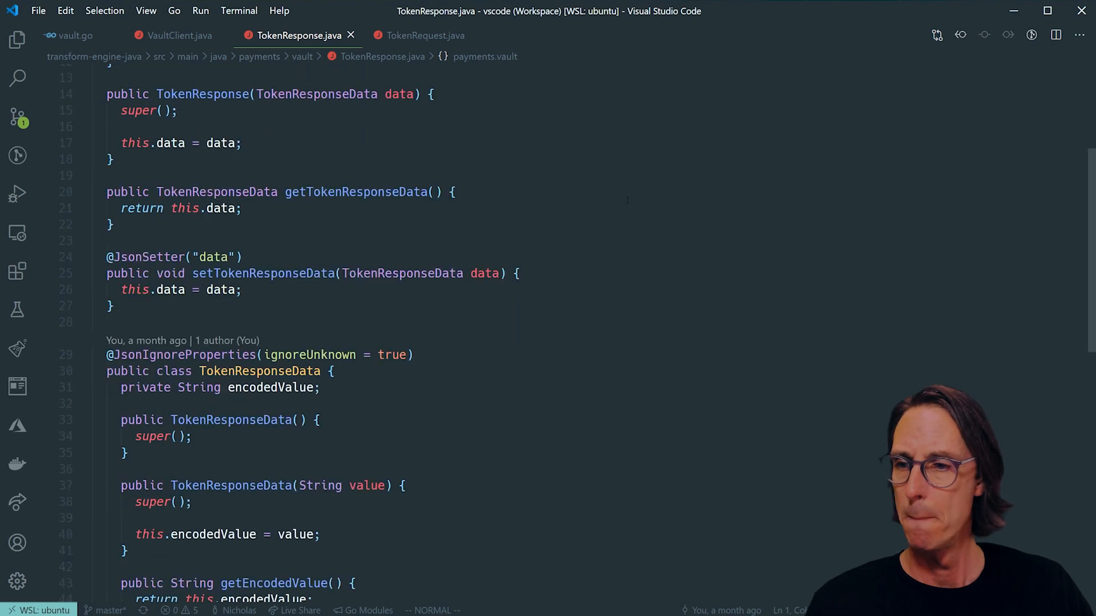
pyautogui.scroll(-3)
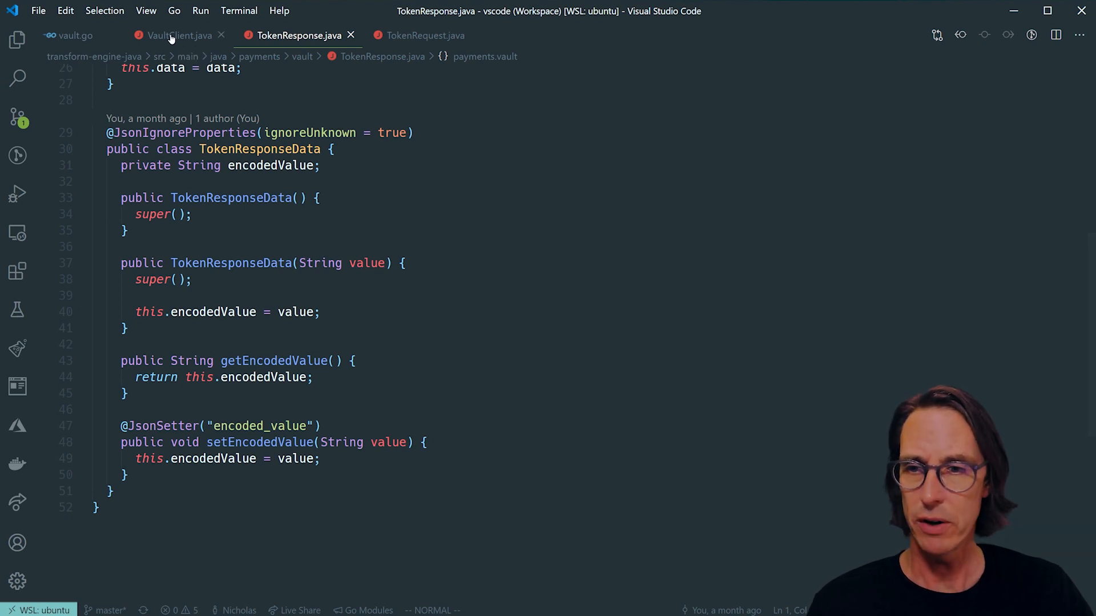
# Step: Return to the VaultClient.java tab before moving to the Go client
pyautogui.click(179, 36)
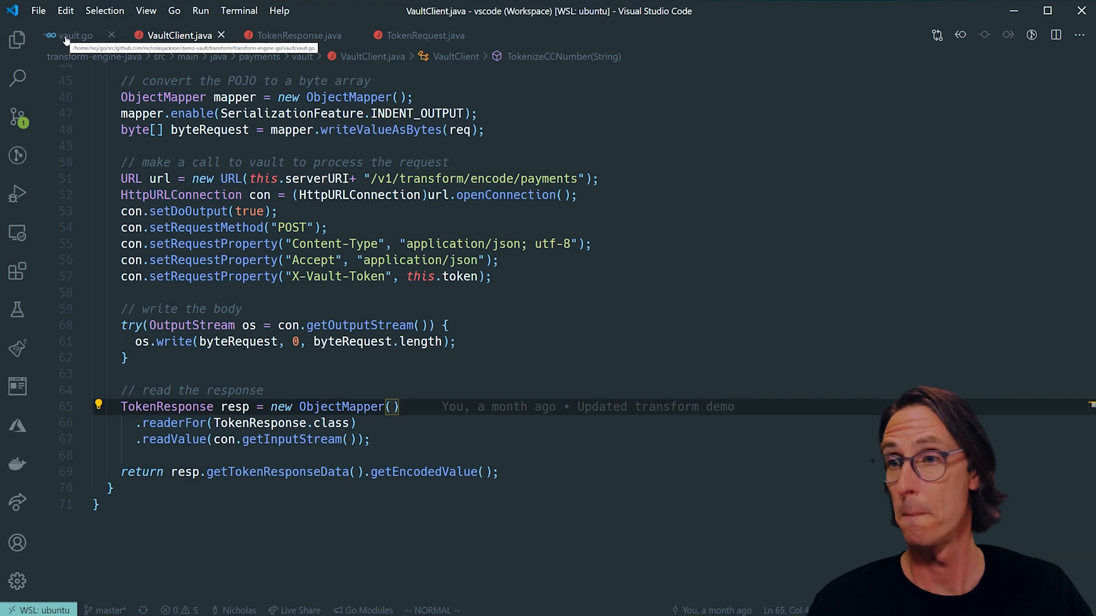
pyautogui.moveTo(68, 36)
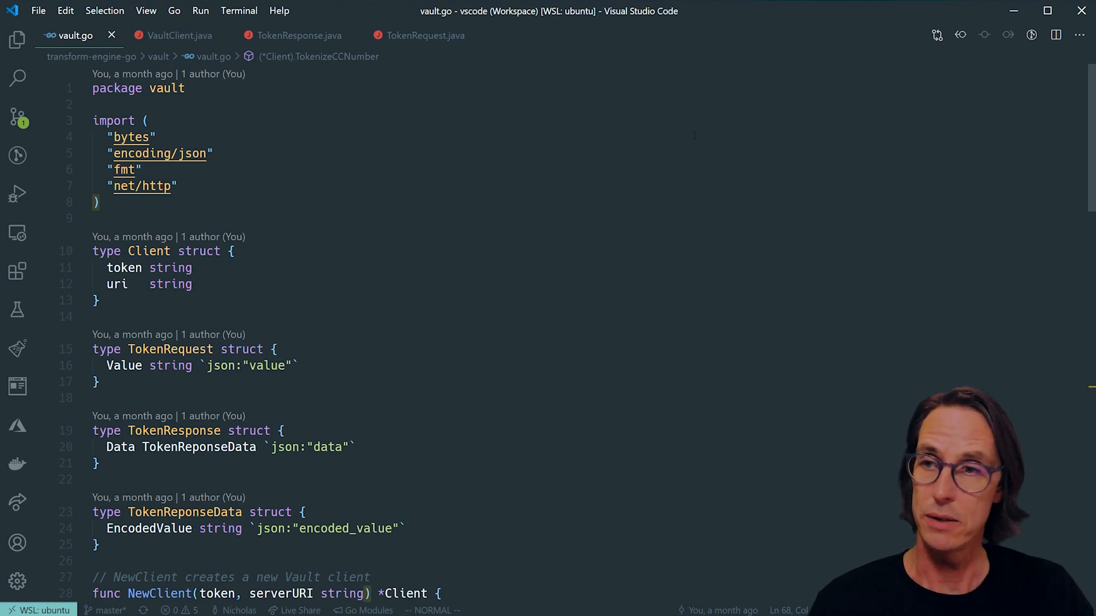
pyautogui.scroll(-3)
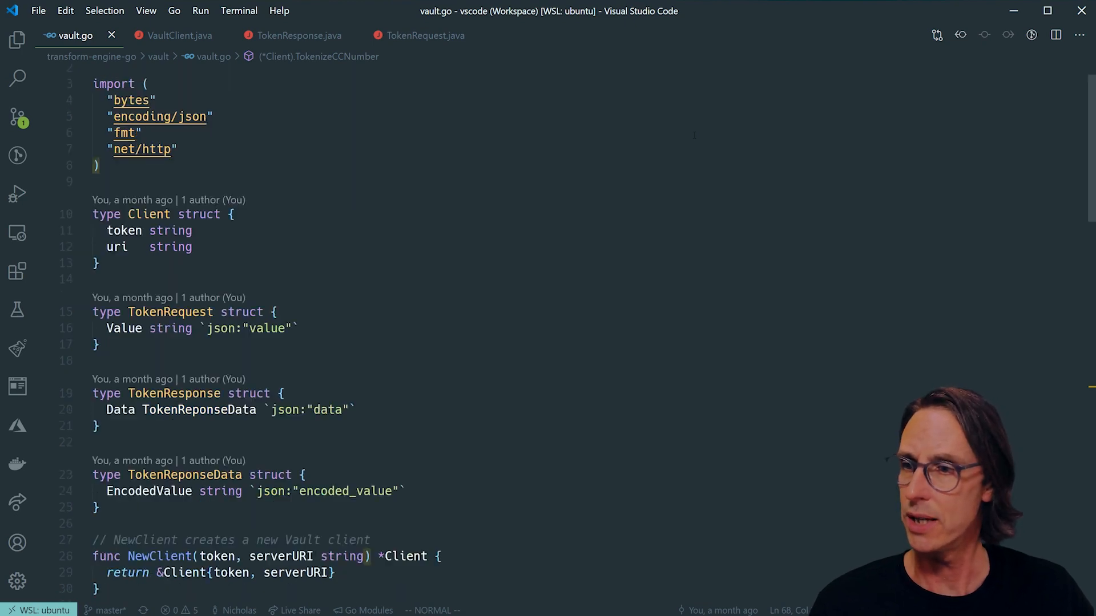
pyautogui.scroll(-3)
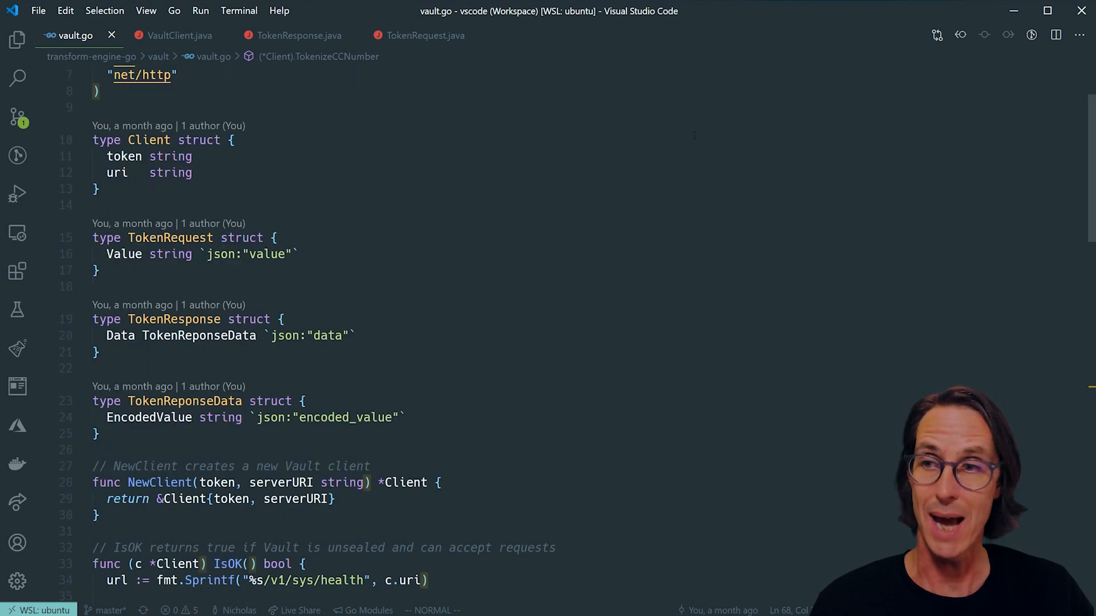
pyautogui.scroll(-3)
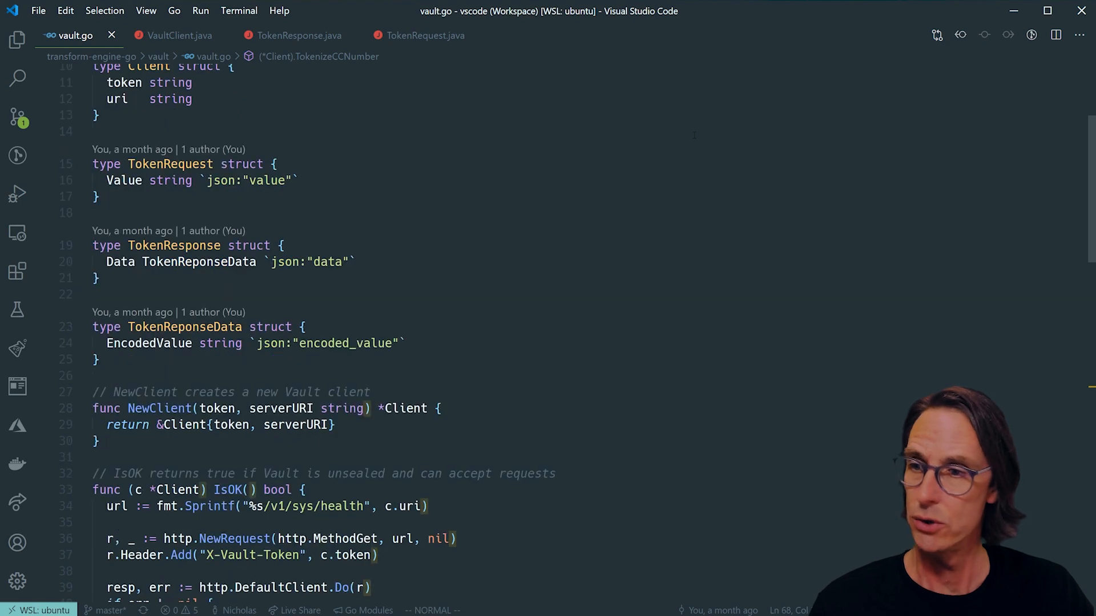
pyautogui.scroll(-3)
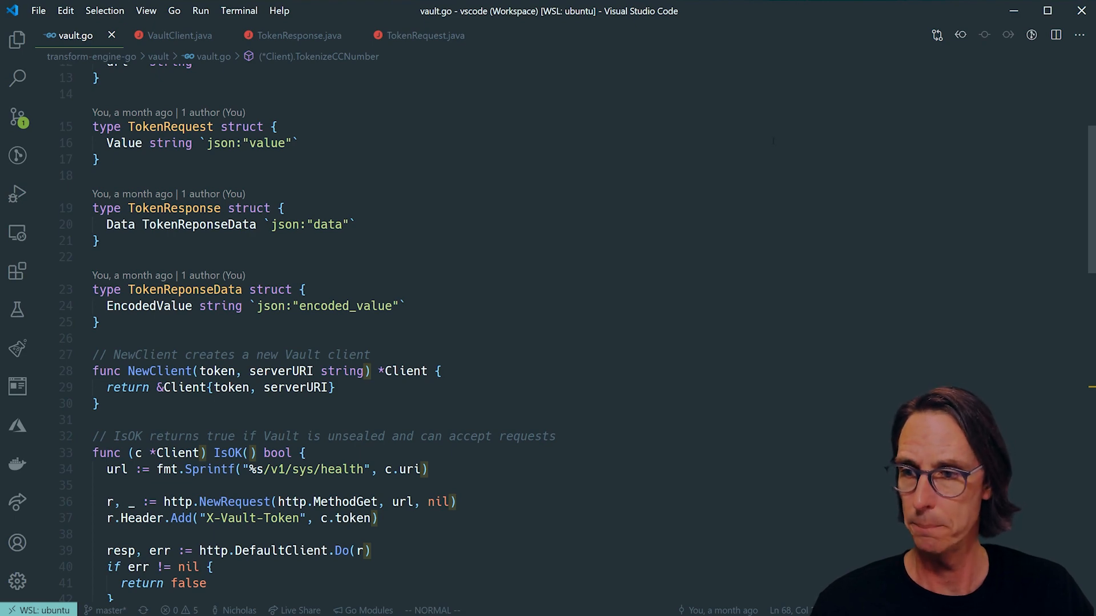
pyautogui.scroll(-3)
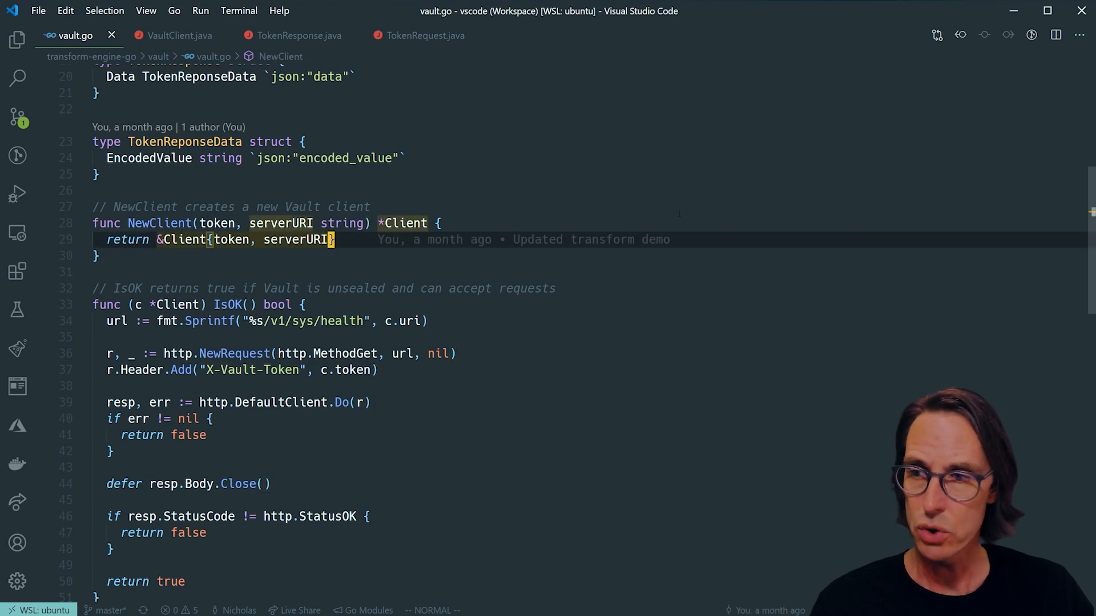
pyautogui.scroll(-3)
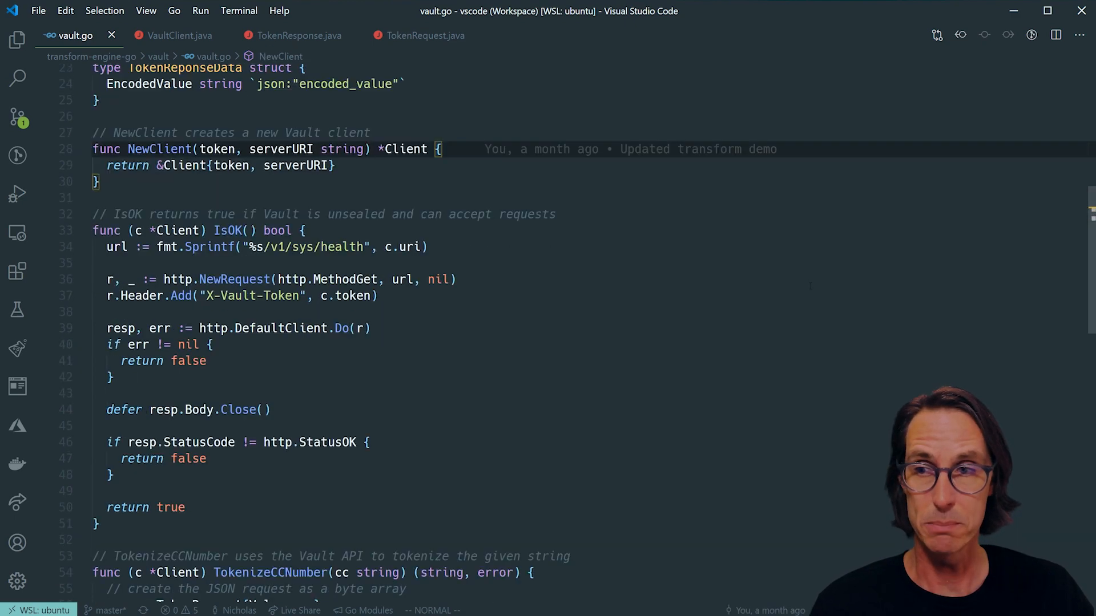
pyautogui.click(412, 247)
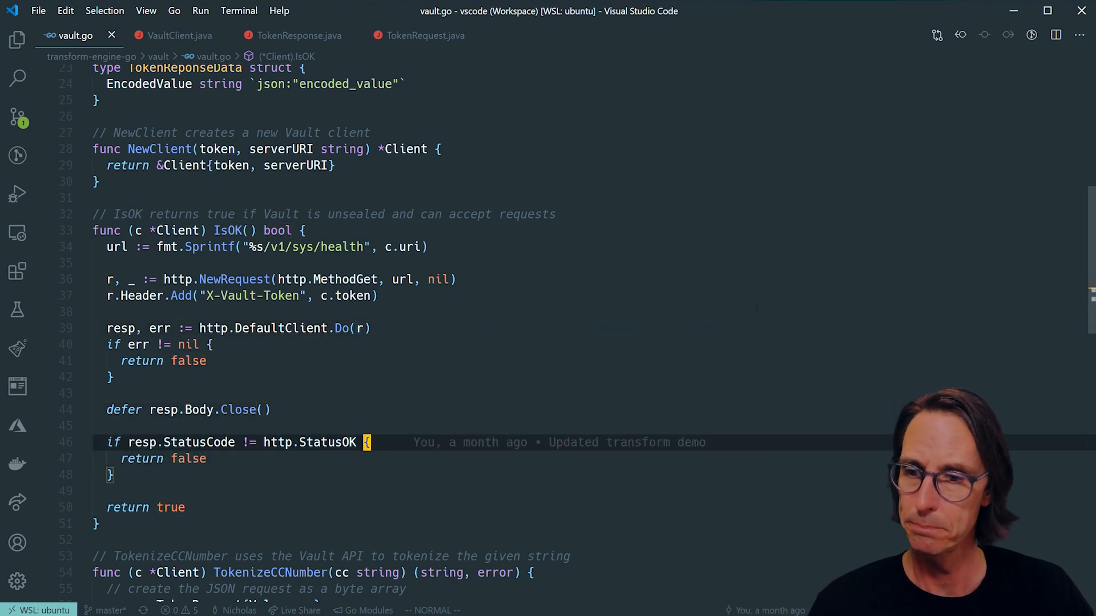
pyautogui.scroll(-3)
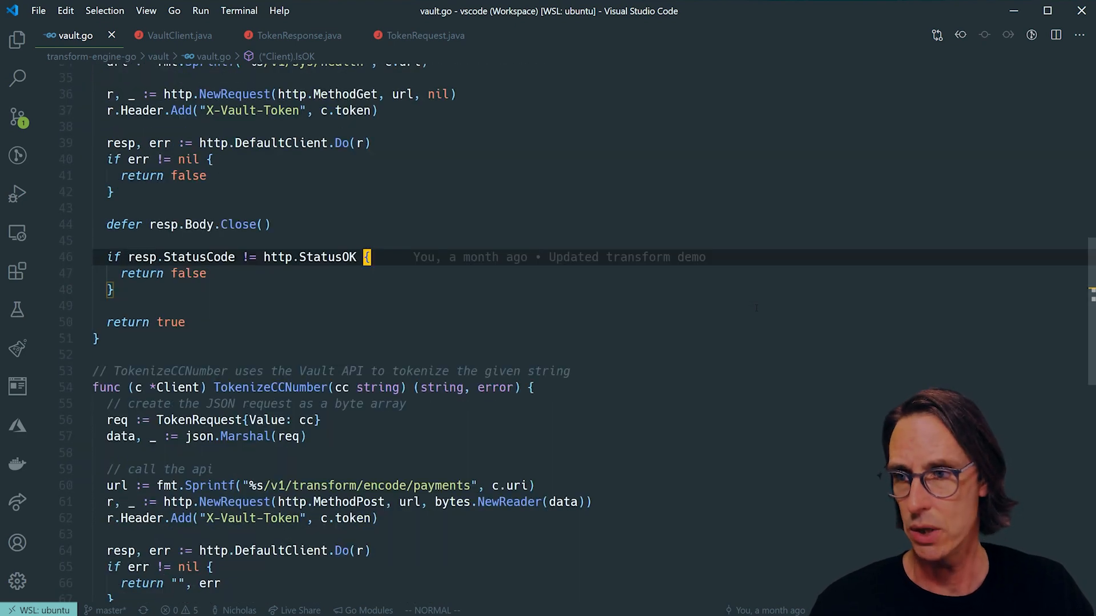